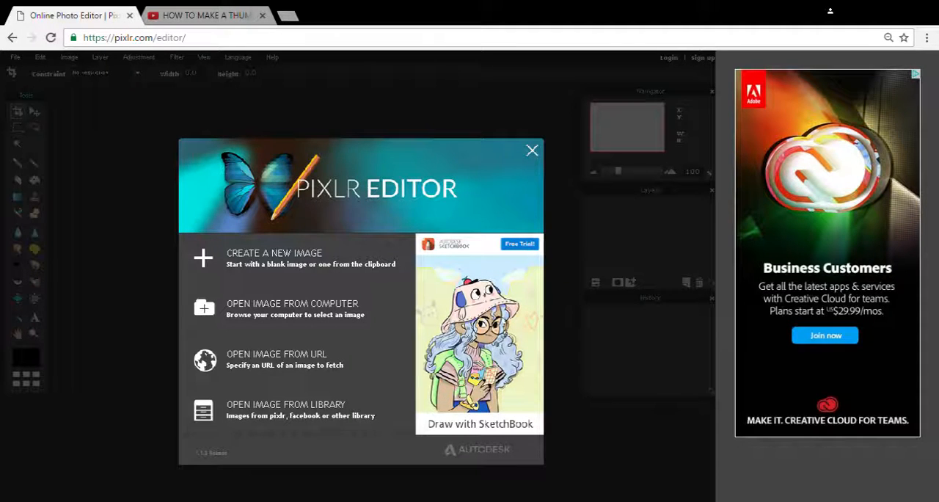
mouse_move(635, 249)
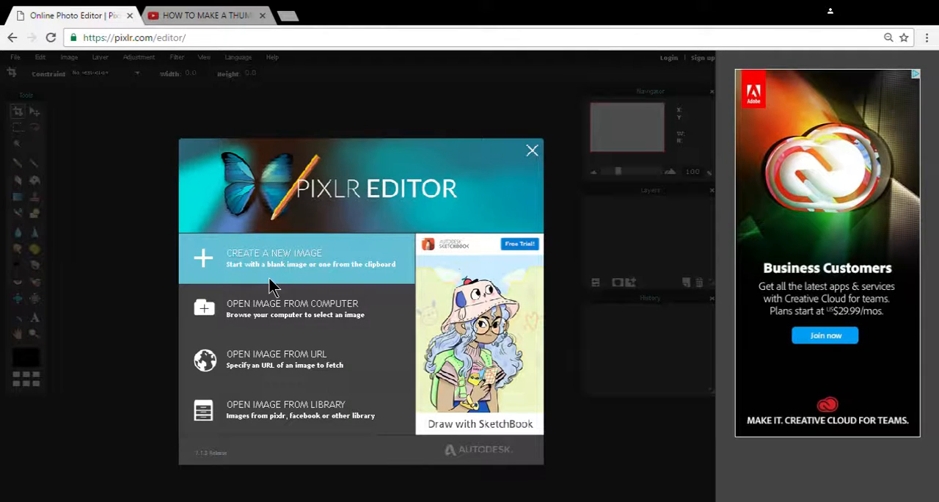
Start a new image with width 1280, height 720 and Transparent ticked.
left_click(273, 257)
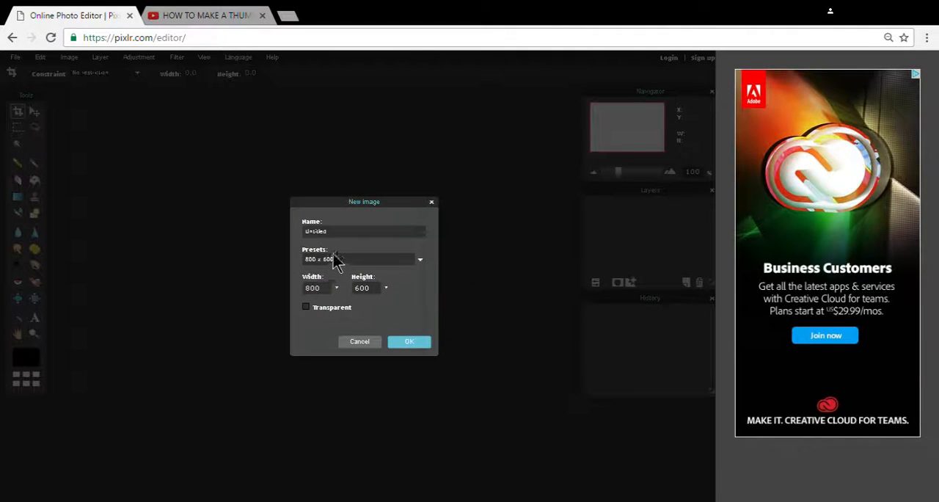
left_click(319, 287)
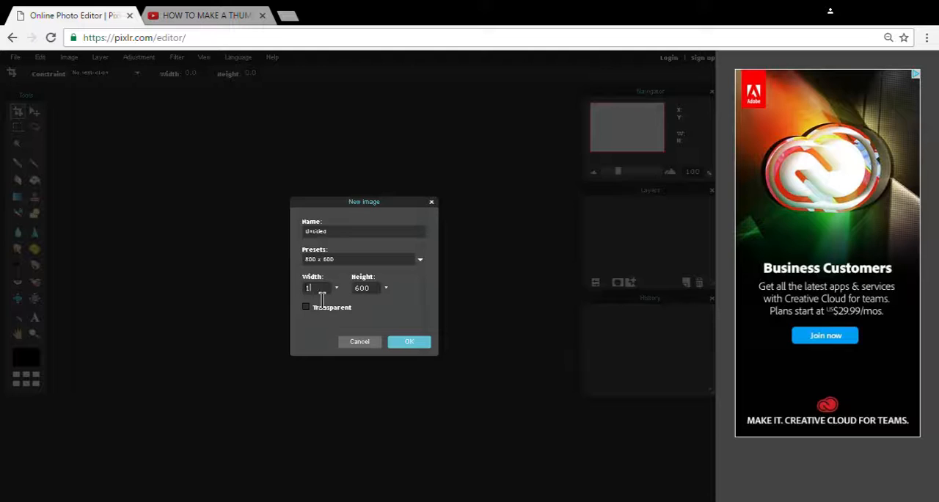
type("280")
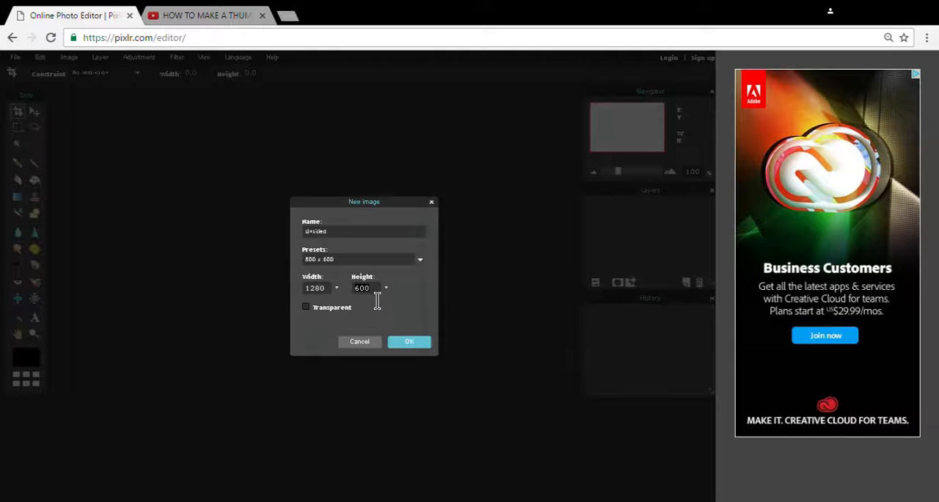
type("720")
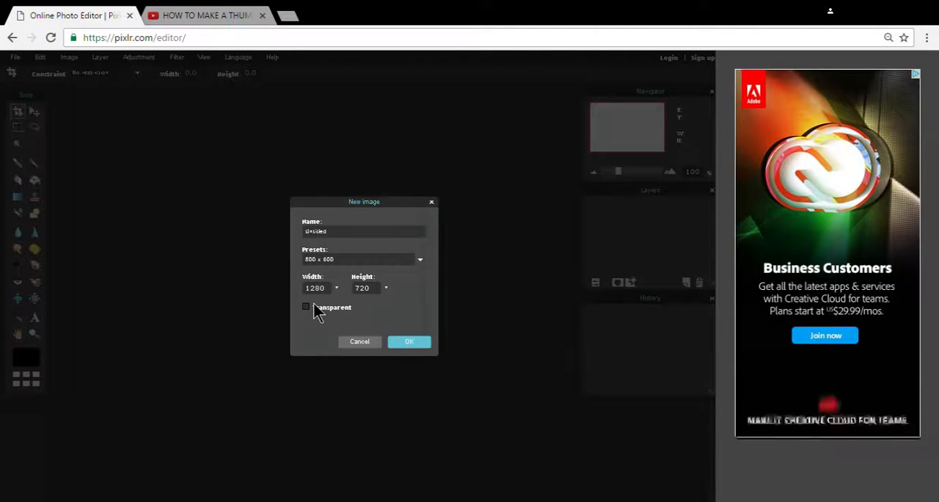
left_click(306, 305)
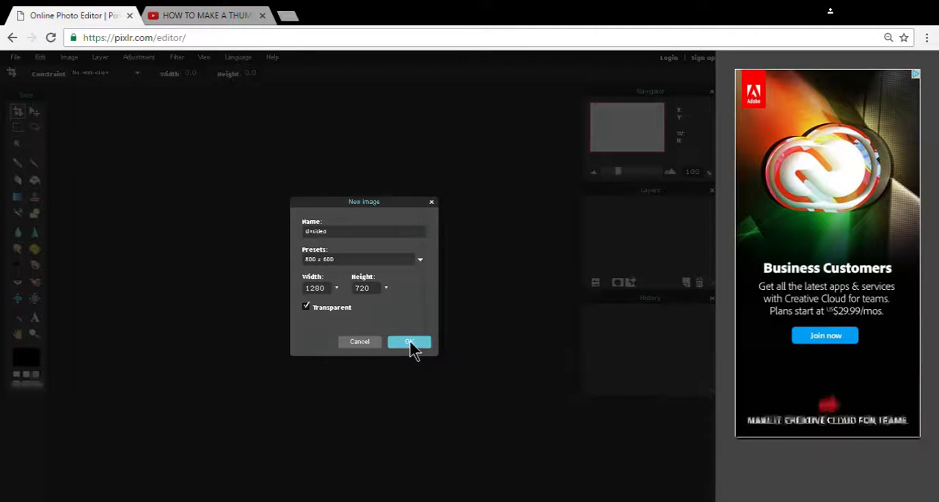
Search YouTube for QsA aMaZeee and open the channel page.
left_click(206, 14)
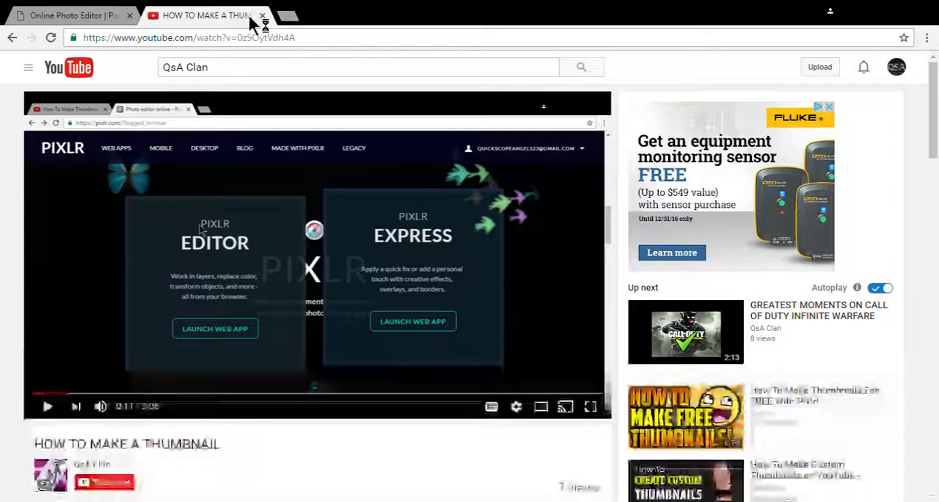
left_click(189, 37)
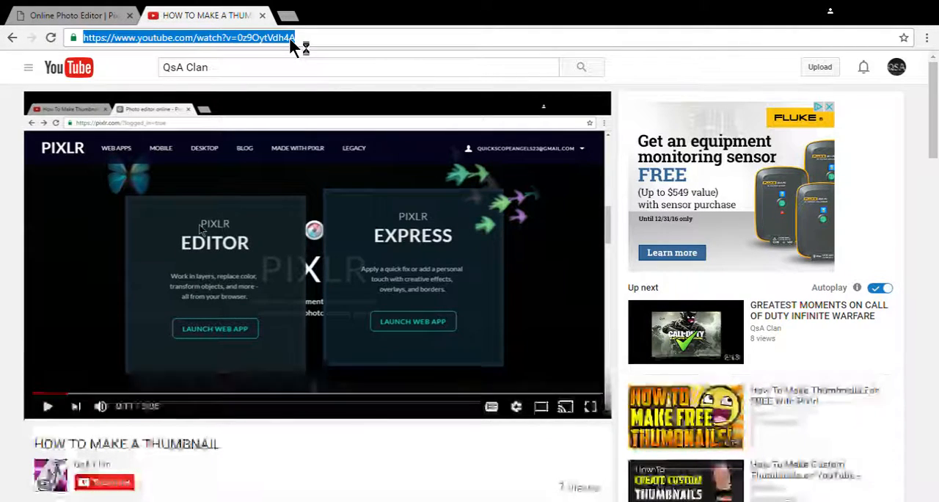
type("QsA aMaZeee")
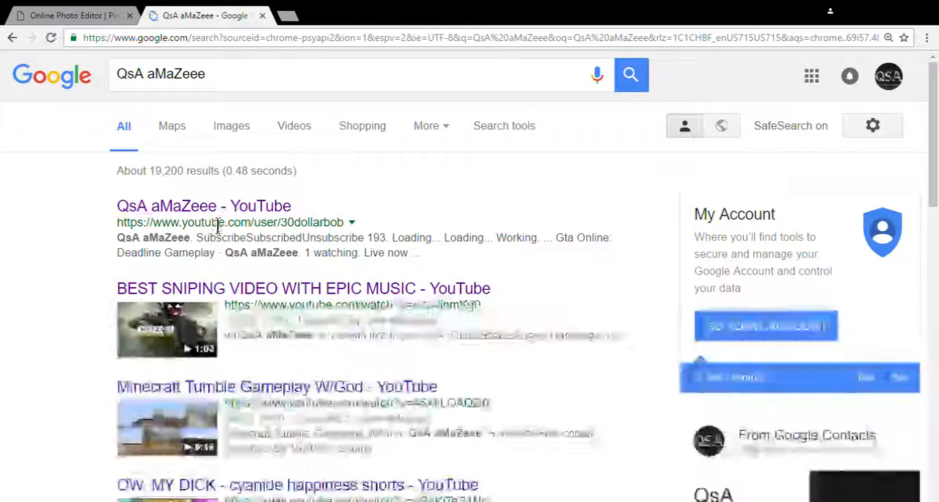
left_click(203, 205)
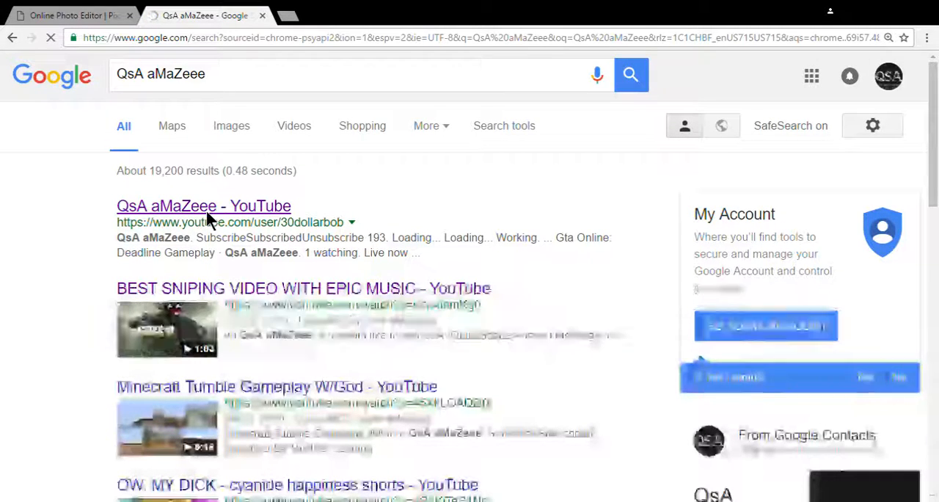
left_click(203, 206)
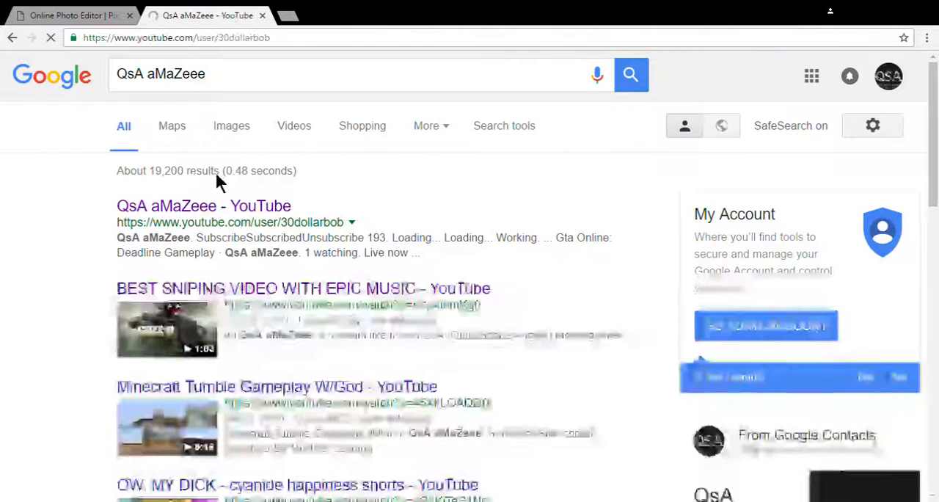
left_click(204, 205)
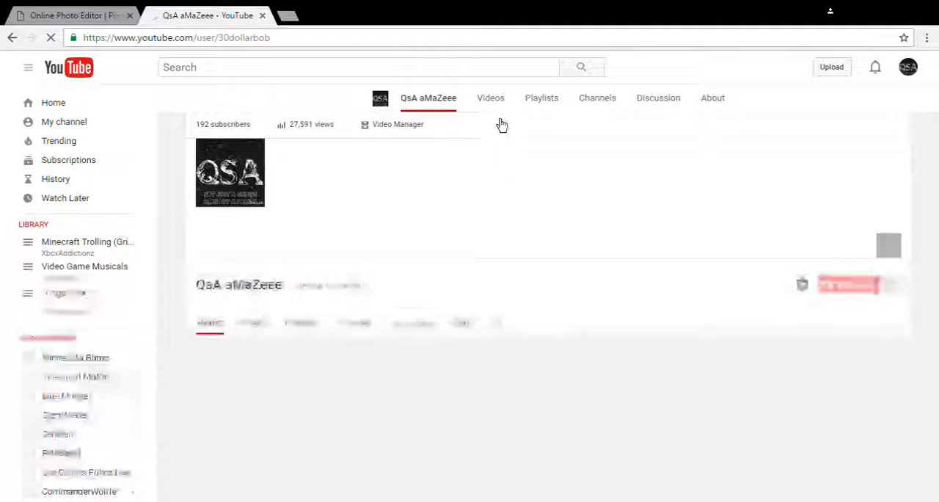
Show the QsA aMaZeee channel's full list of uploaded videos.
left_click(484, 97)
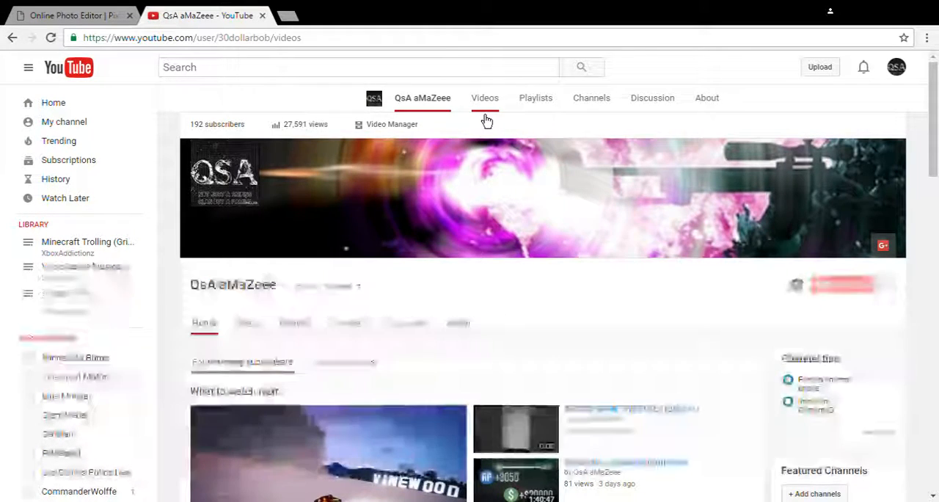
scroll("down", 3)
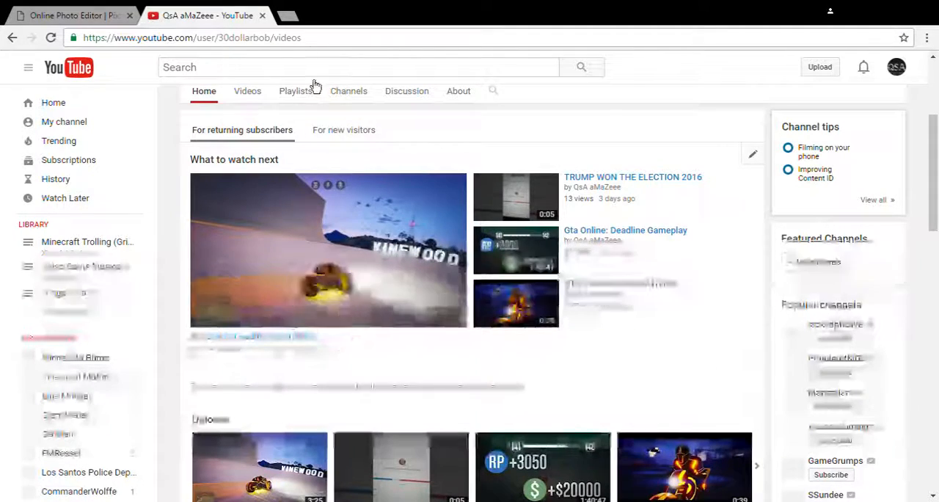
left_click(66, 15)
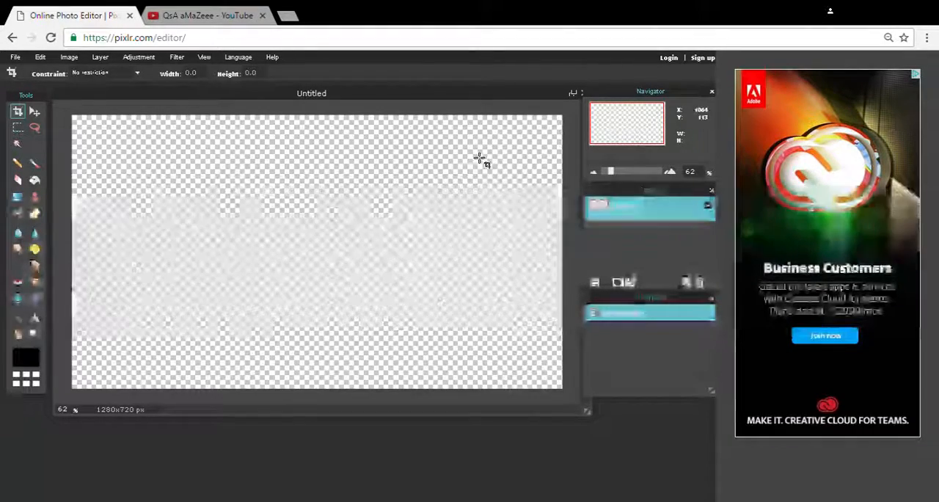
In a new tab, search 'gta online deadline' and browse the Google Images results.
left_click(207, 14)
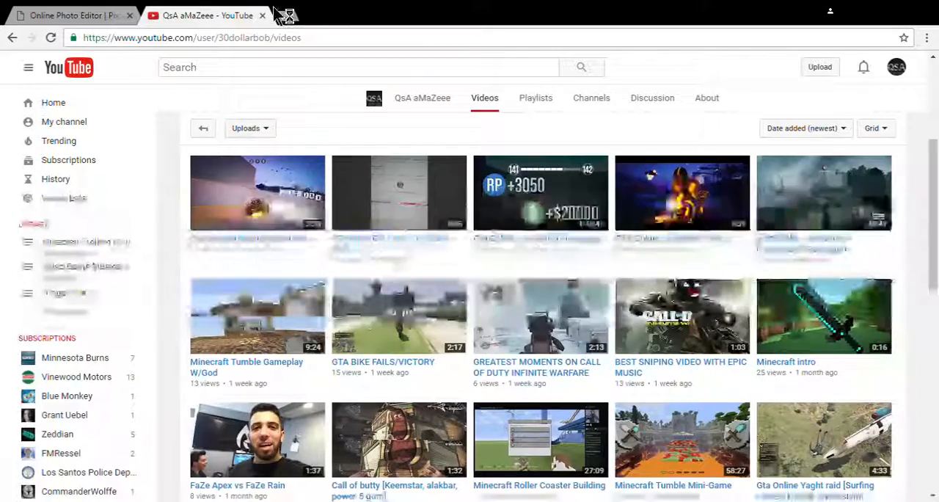
left_click(282, 16)
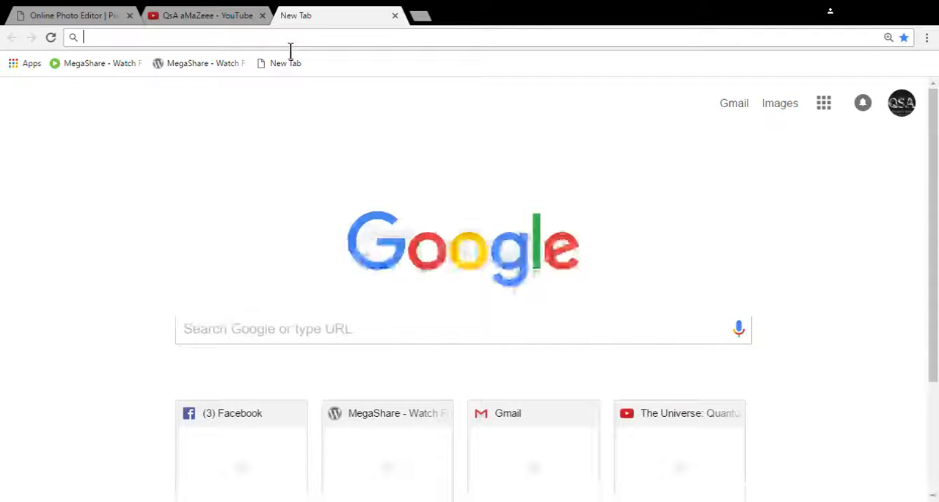
type("gta online deadline")
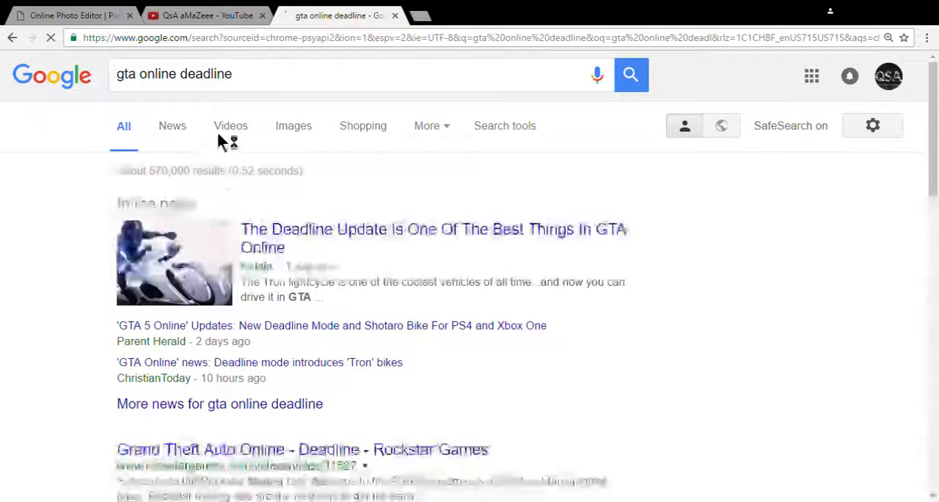
left_click(230, 125)
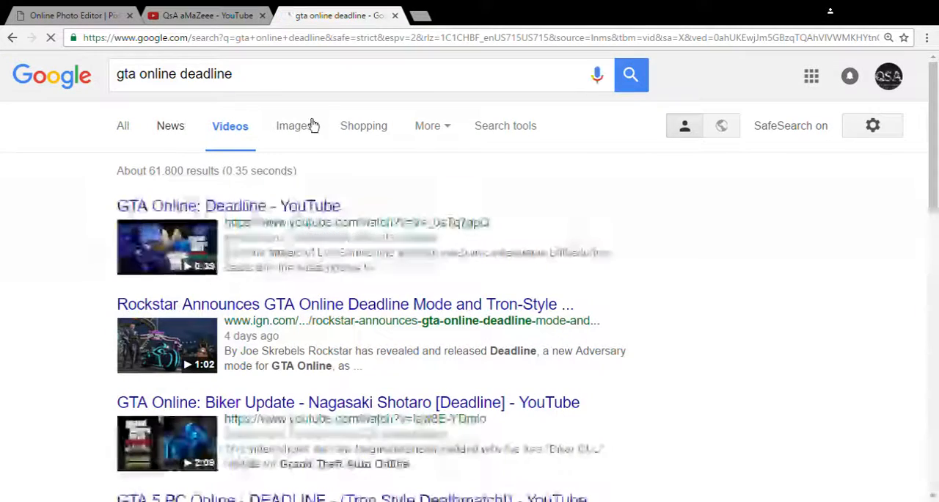
left_click(292, 125)
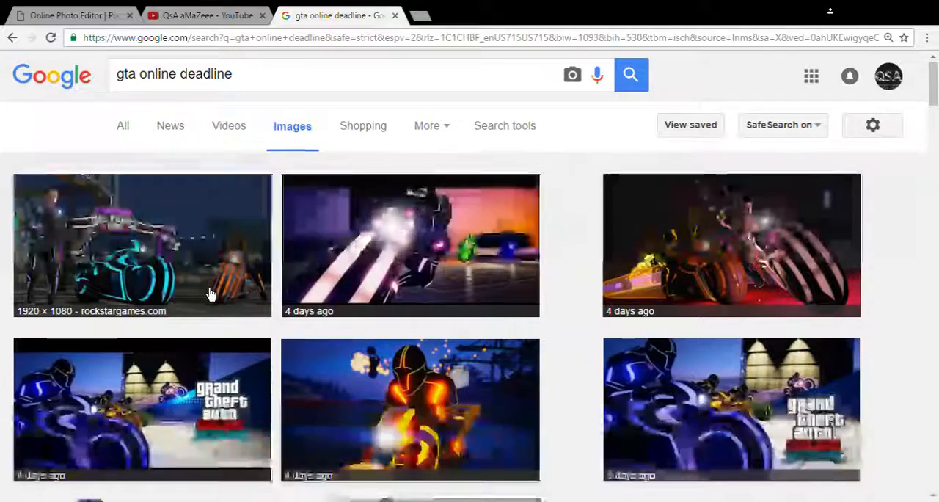
scroll("down", 3)
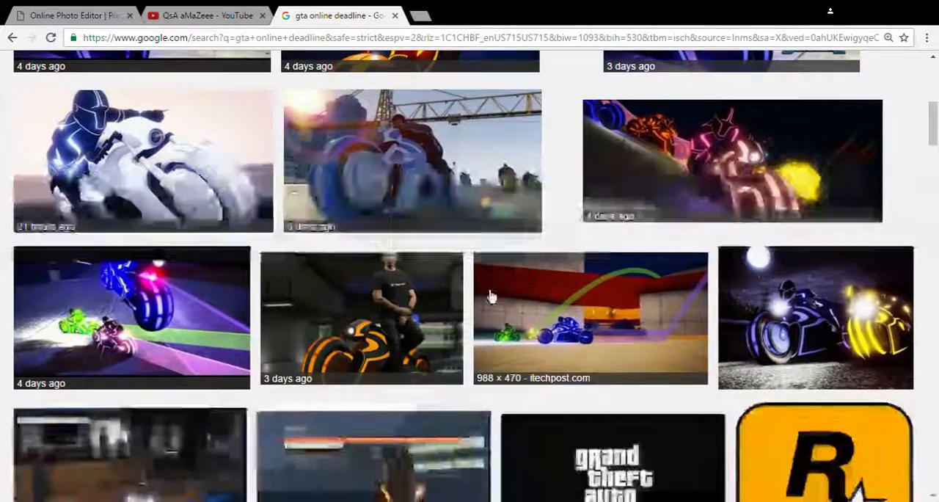
scroll("down", 3)
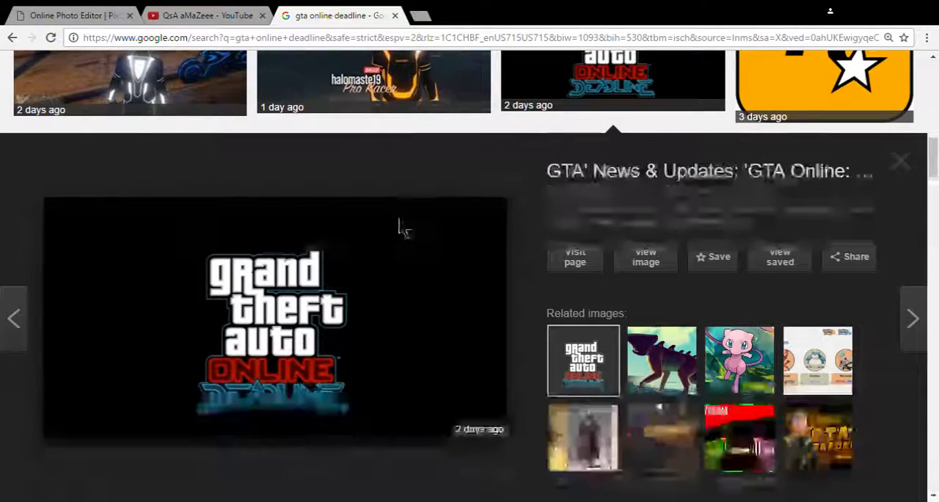
mouse_move(359, 323)
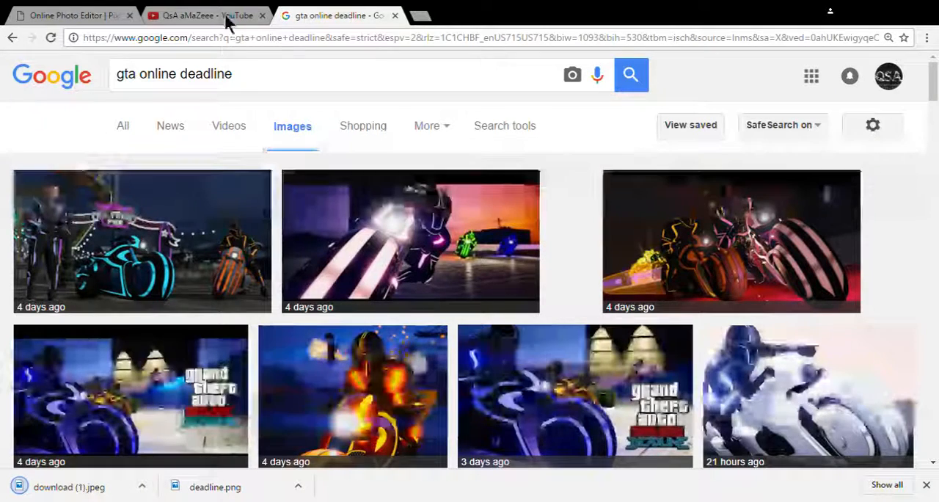
Pick the yellow smiley from 'funny face png' results, then search 'bike png'.
left_click(262, 74)
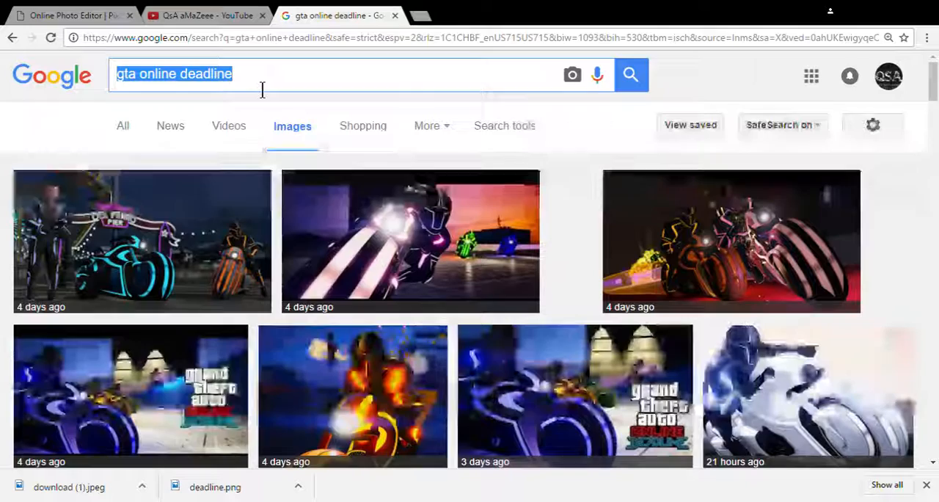
type("funny face png")
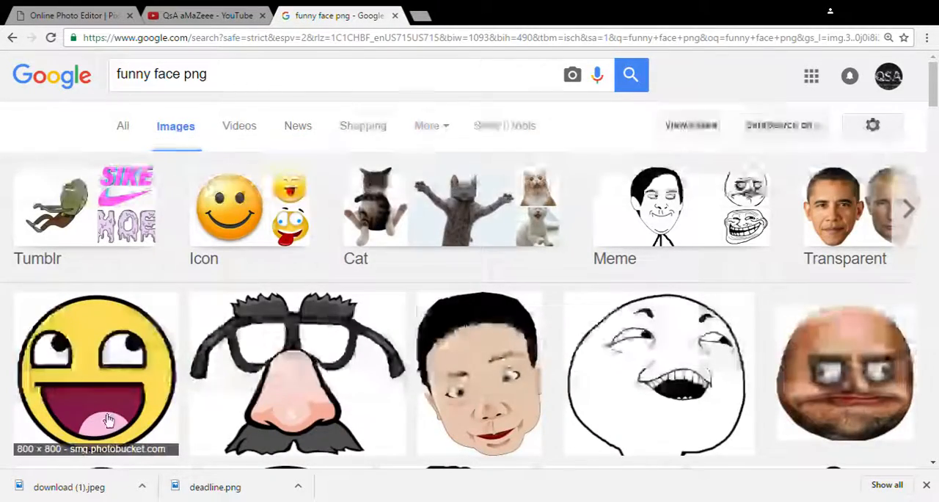
left_click(95, 374)
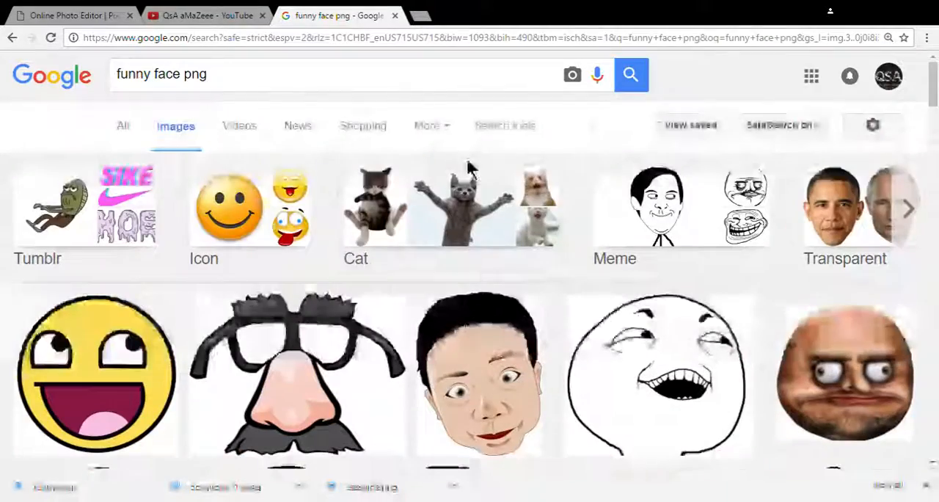
type("b")
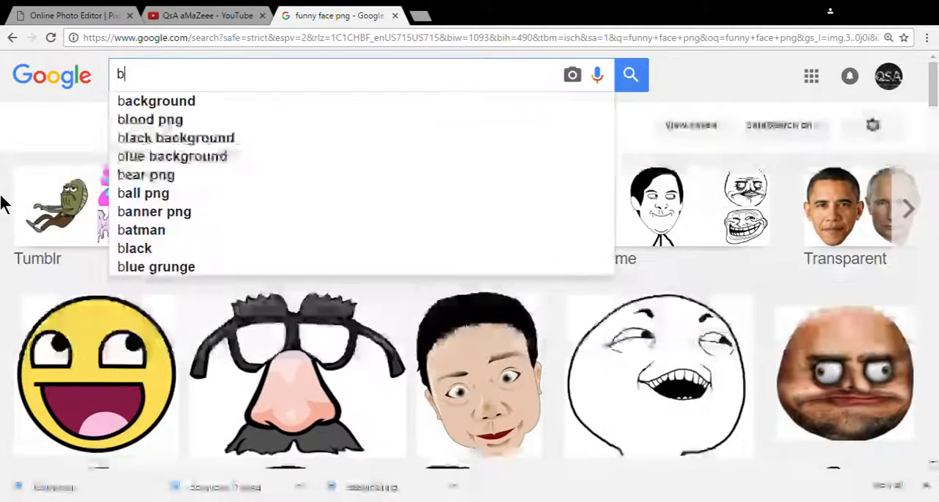
type("ik")
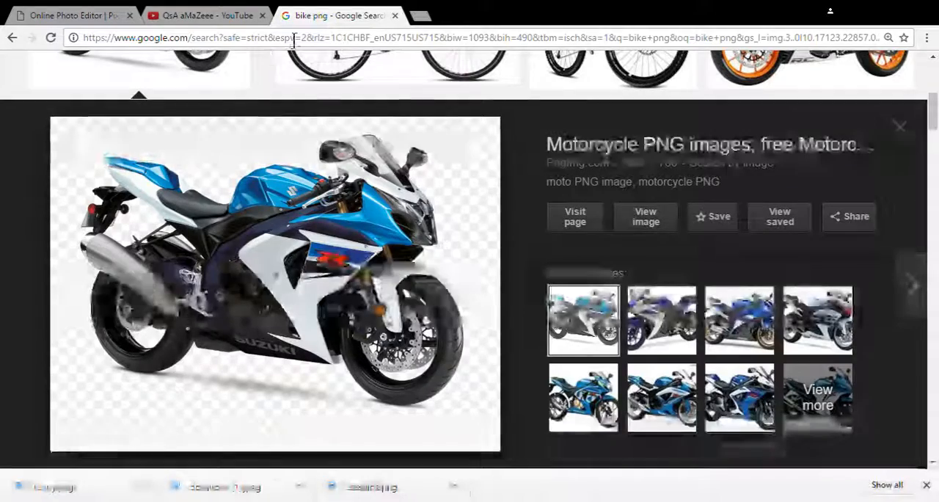
Bring the deadline.png screenshot into the canvas and stretch it to fill 1280×720.
left_click(74, 15)
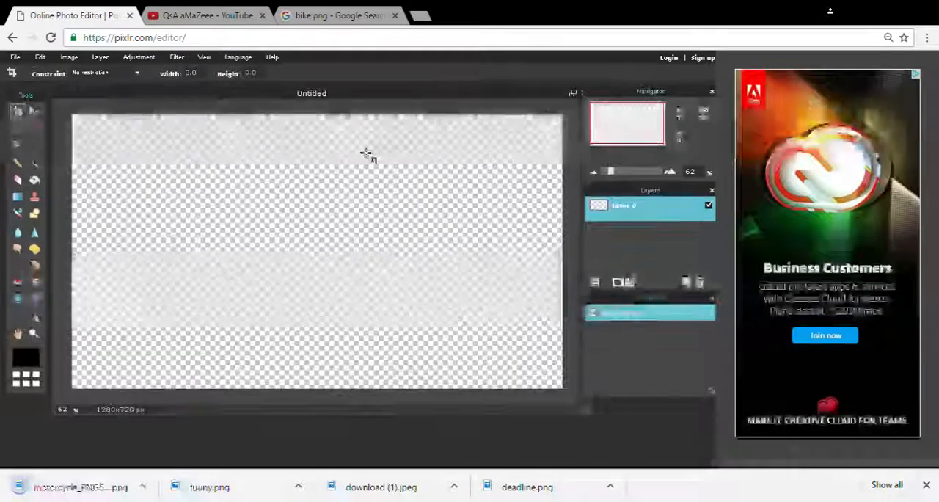
left_click(15, 56)
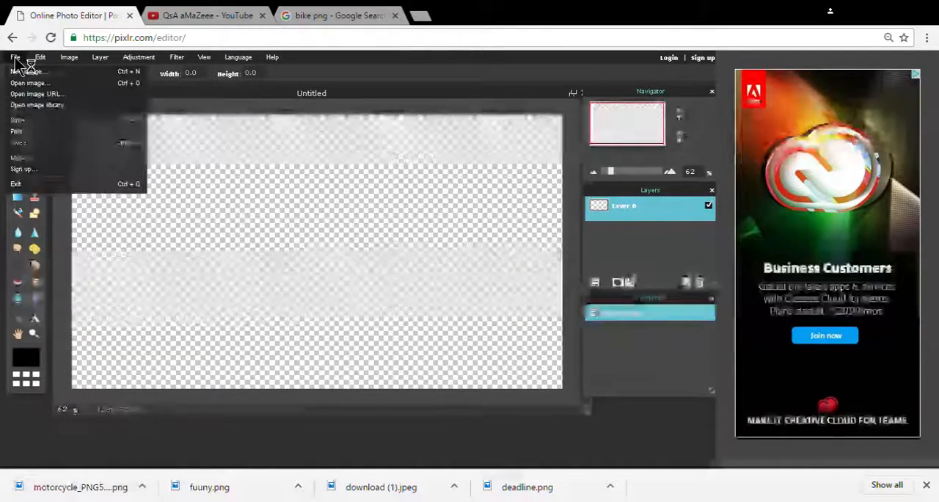
mouse_move(30, 83)
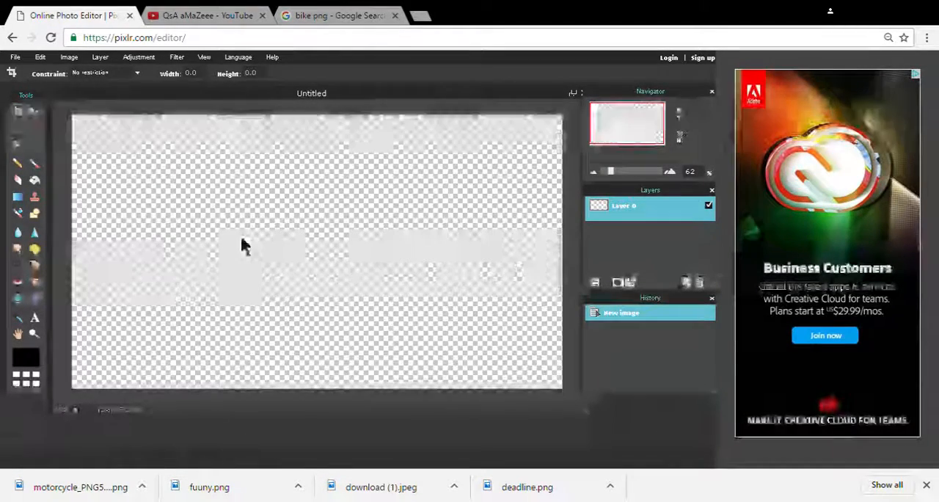
left_click(380, 487)
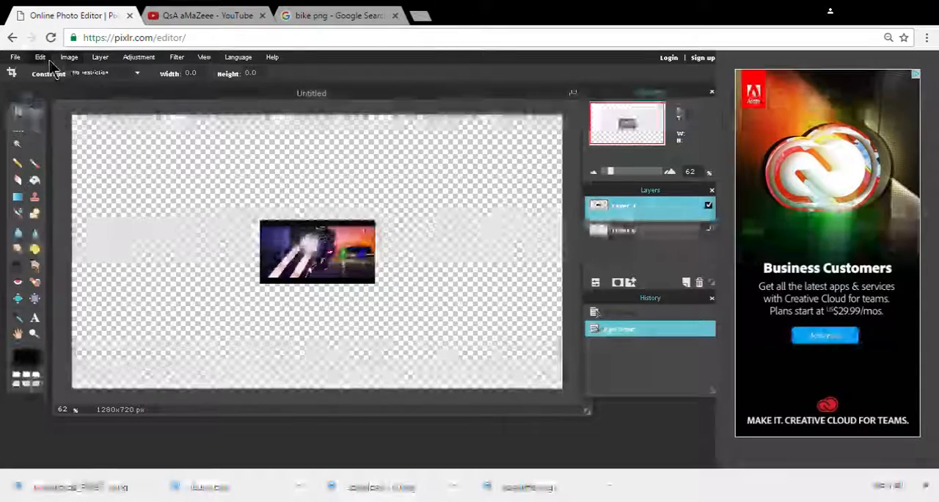
left_click(39, 57)
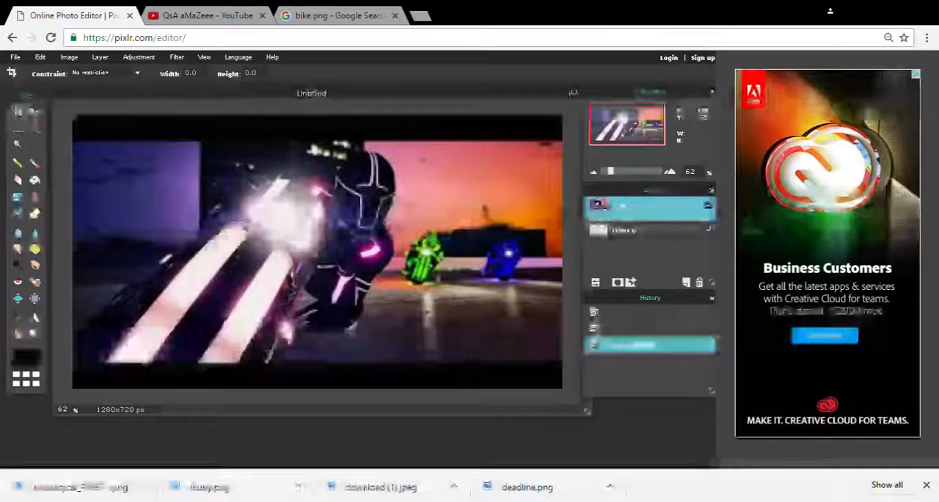
Paste the smiley face as a layer, shrink it and move it above the rider.
left_click(14, 56)
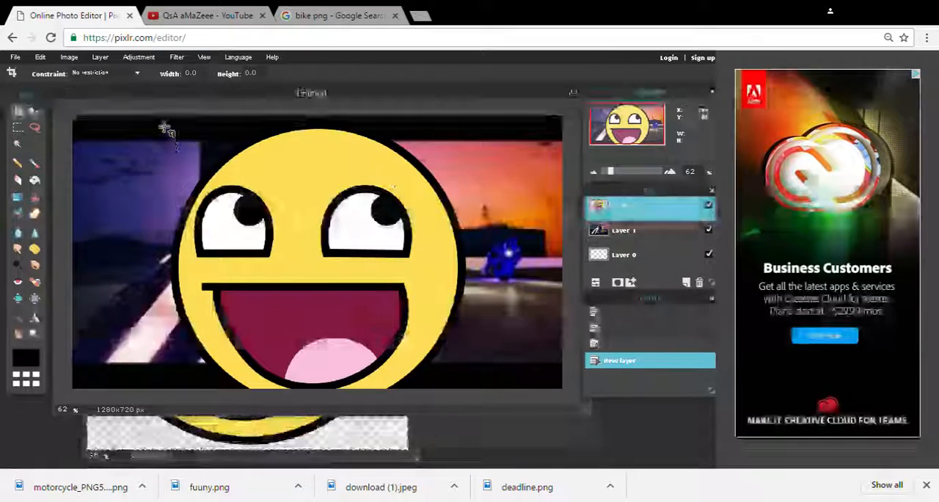
left_click(40, 57)
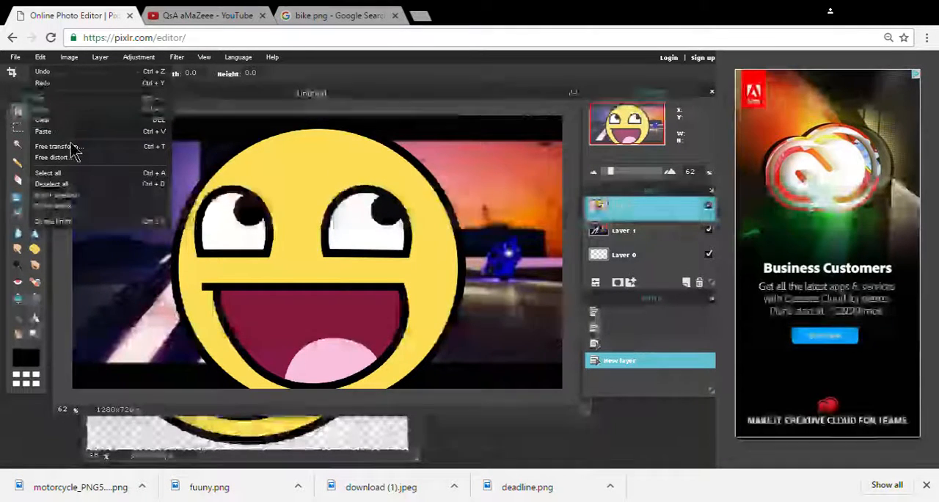
left_click(55, 146)
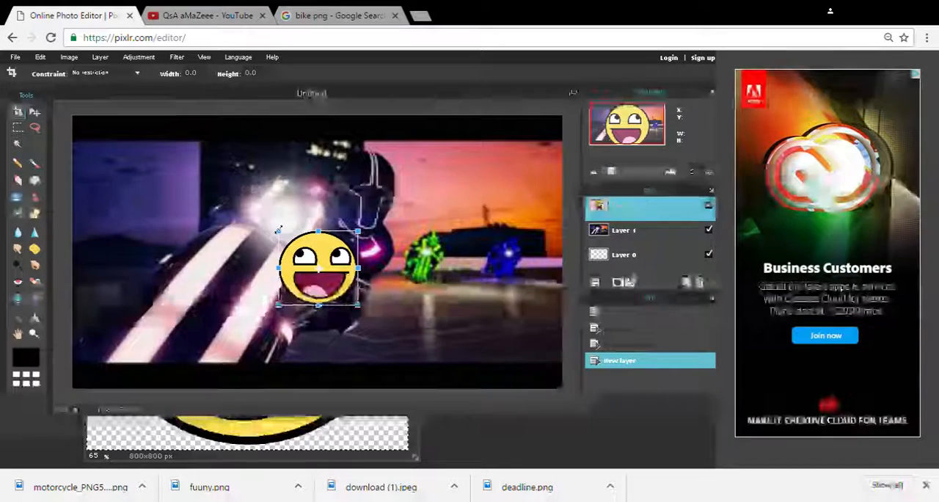
left_click_drag(319, 268, 356, 212)
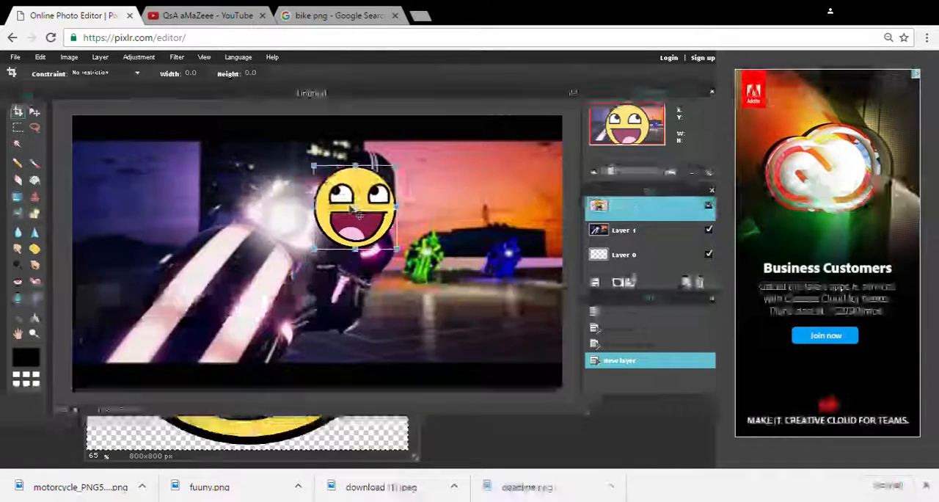
left_click_drag(355, 209, 363, 190)
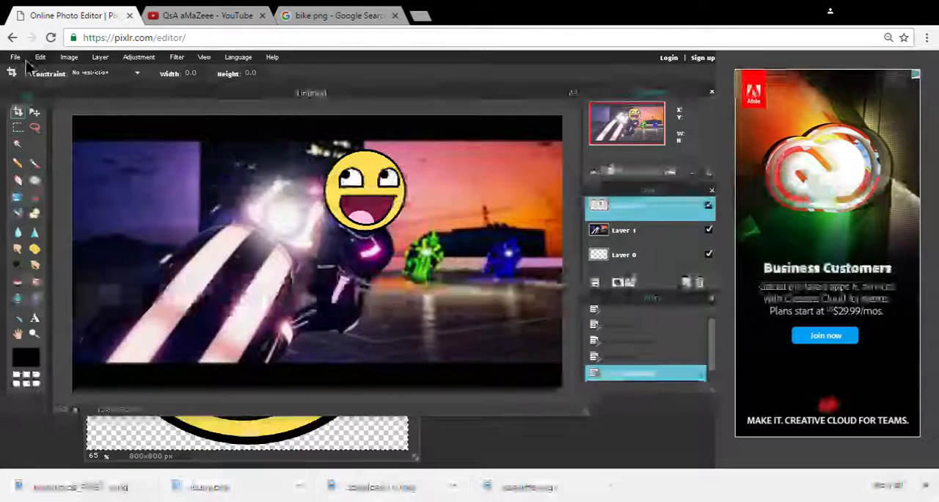
Paste the motorcycle PNG, shrink it into the bottom-left corner and apply.
left_click(15, 56)
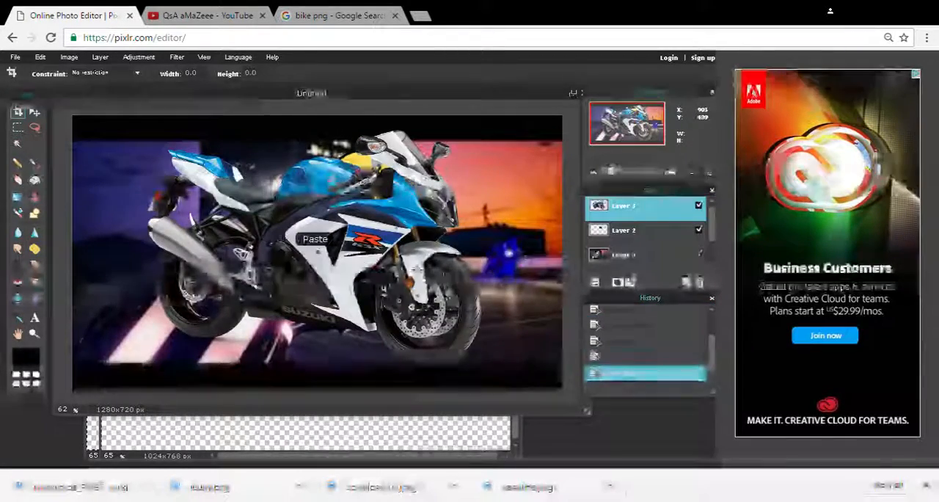
left_click(40, 57)
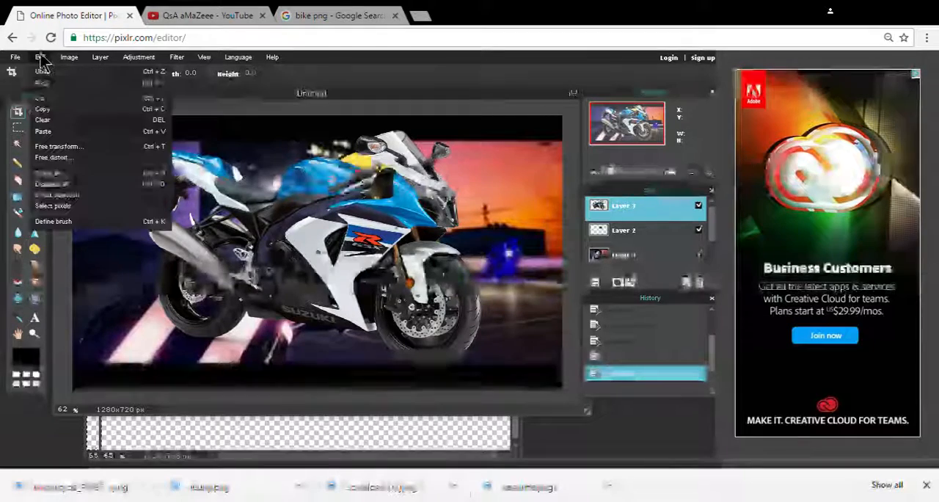
left_click(59, 146)
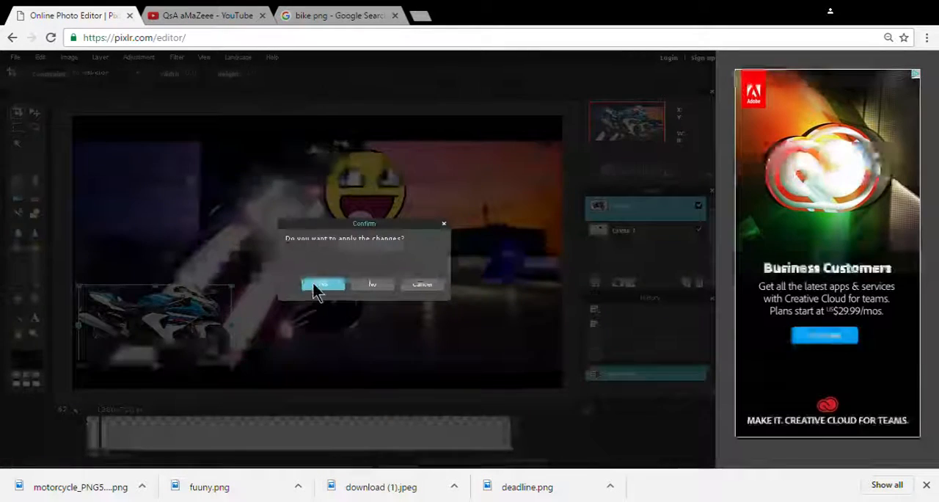
left_click(323, 285)
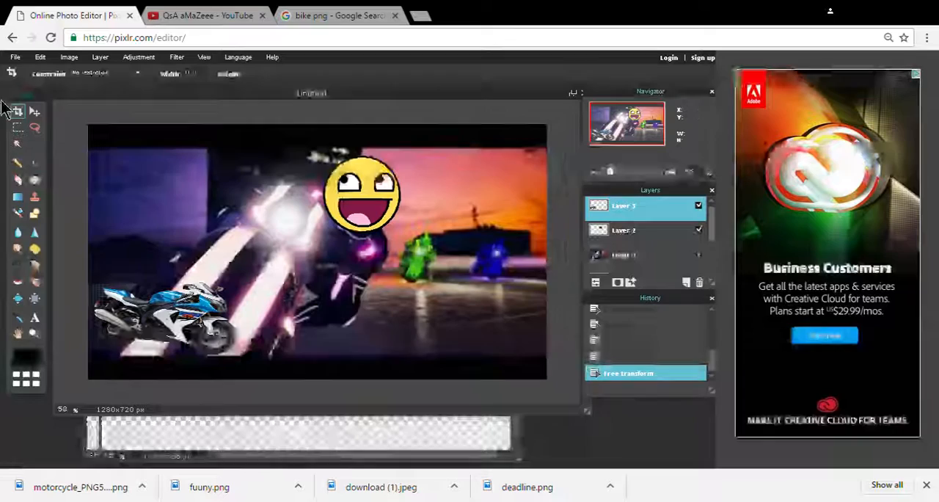
Paste the QSA logo, shrink it into the bottom-right corner and apply.
left_click(14, 57)
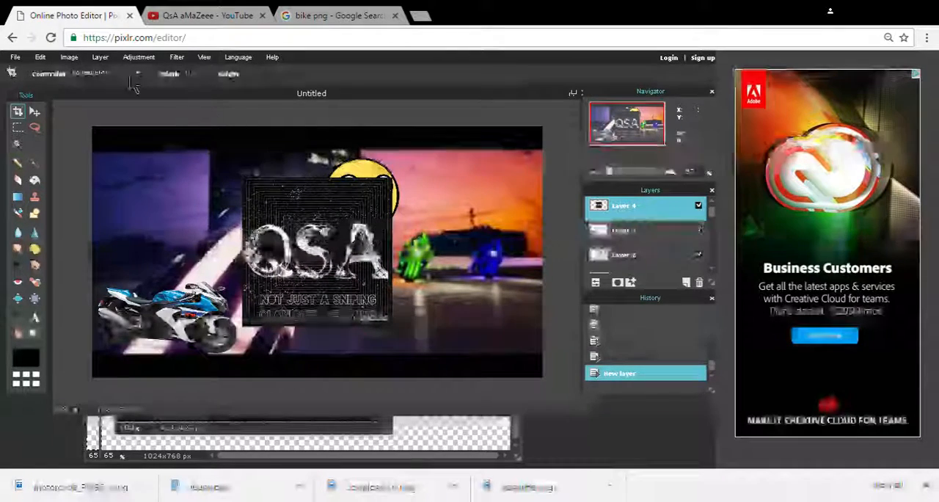
left_click(40, 57)
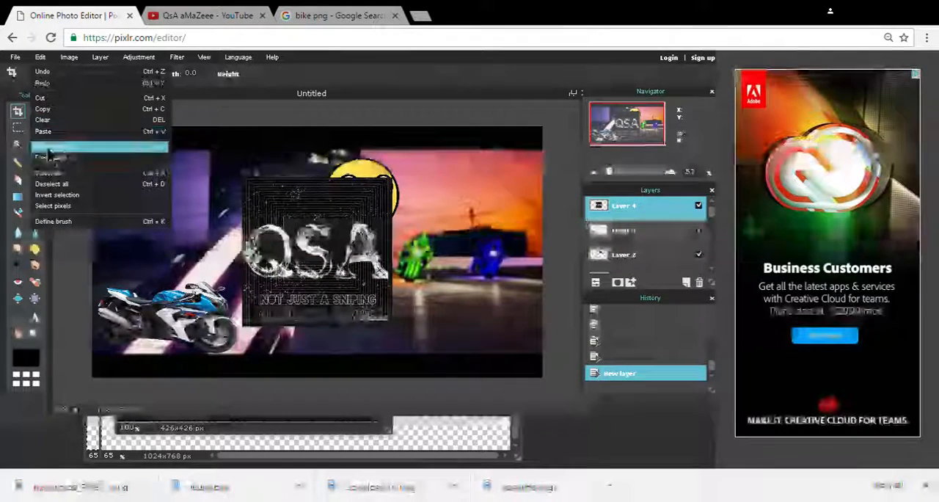
left_click(48, 157)
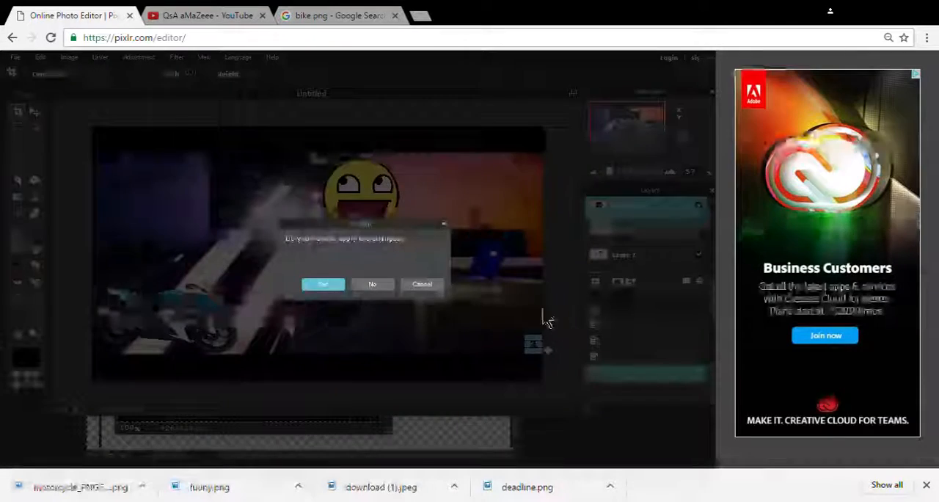
left_click(323, 284)
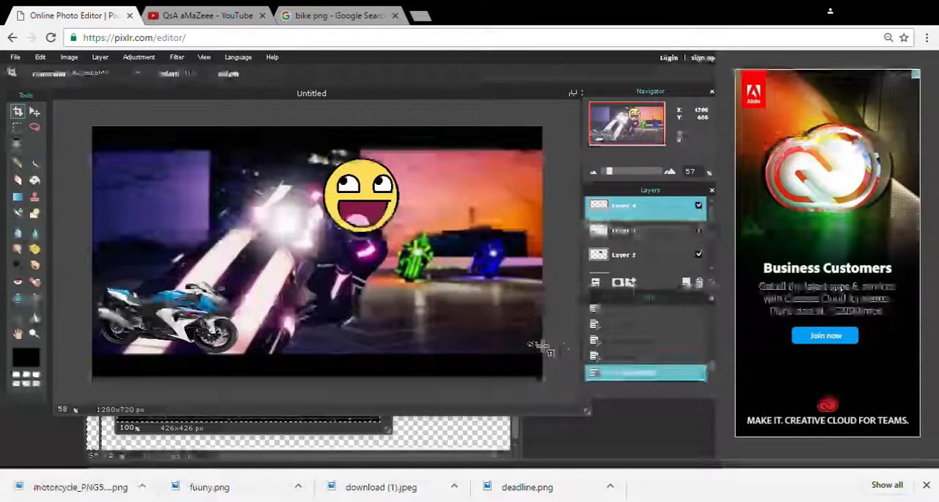